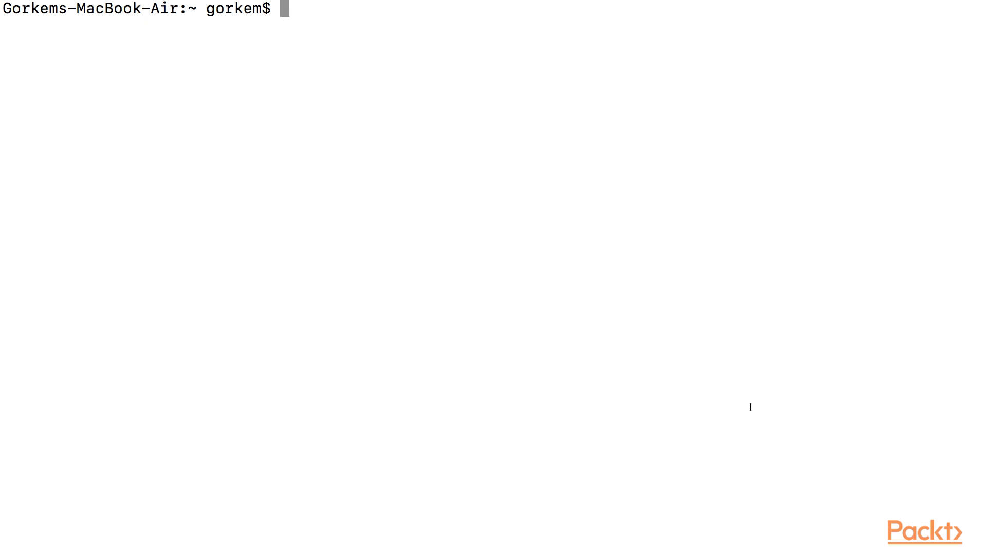
- Confirm the shell is /bin/bash, enable vi mode, and verify vi is on and emacs off
{"action": "type", "text": "echo $SHELL"}
{"action": "type", "text": "set -o vi"}
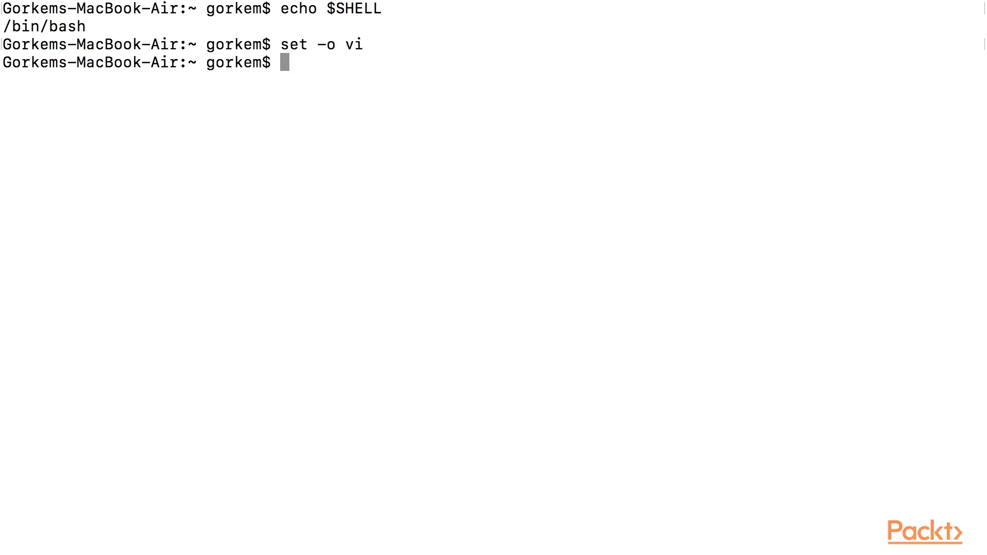
{"action": "type", "text": "set -o | grep -E \"(emacs|vi"}
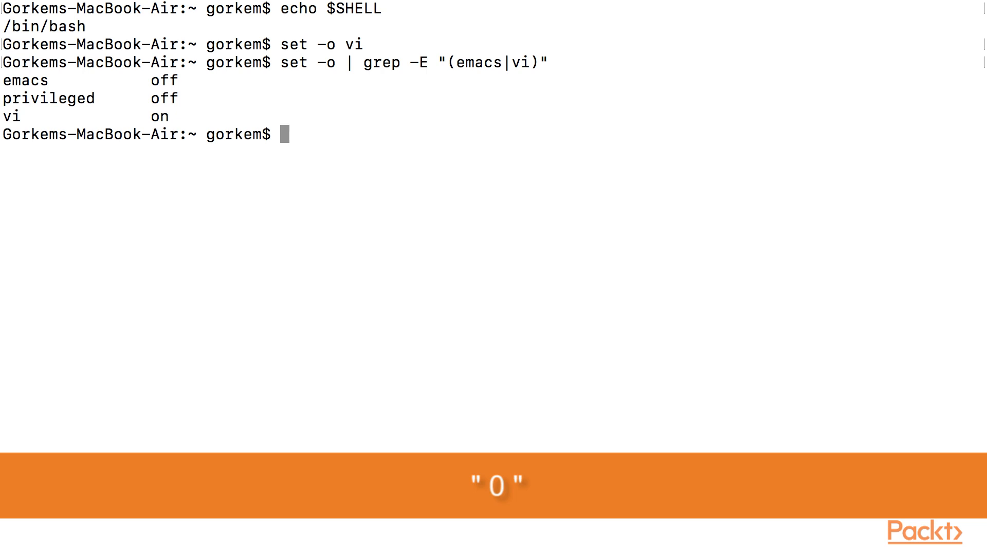
{"action": "key", "text": "Escape"}
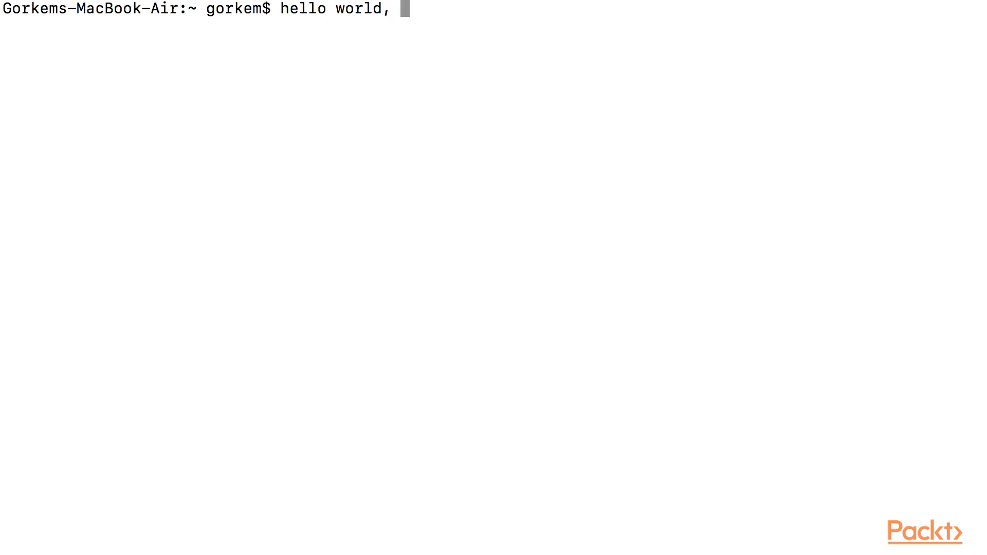
- Type 'hello world, hello vim' and jump to the line start in vi command mode
{"action": "type", "text": "hello vim"}
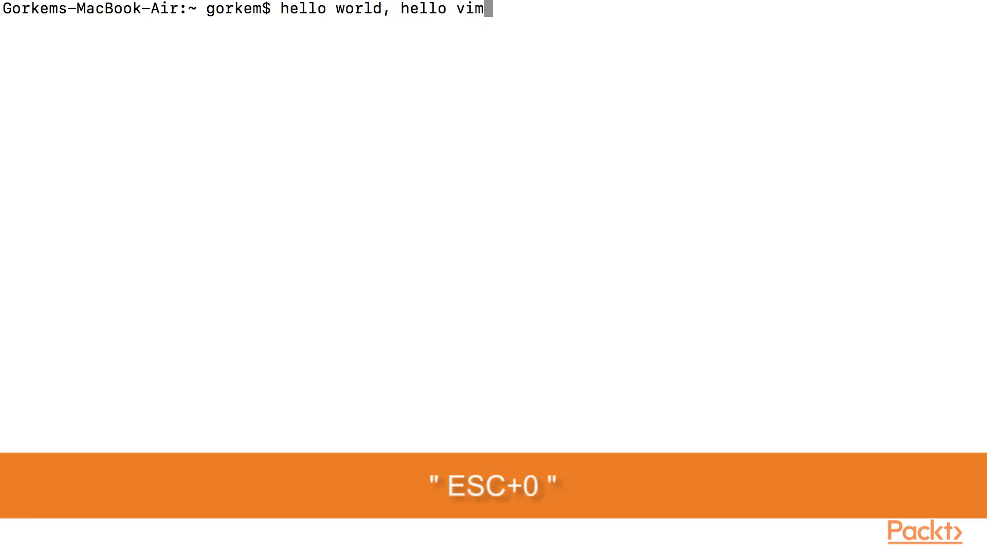
{"action": "key", "text": "Left"}
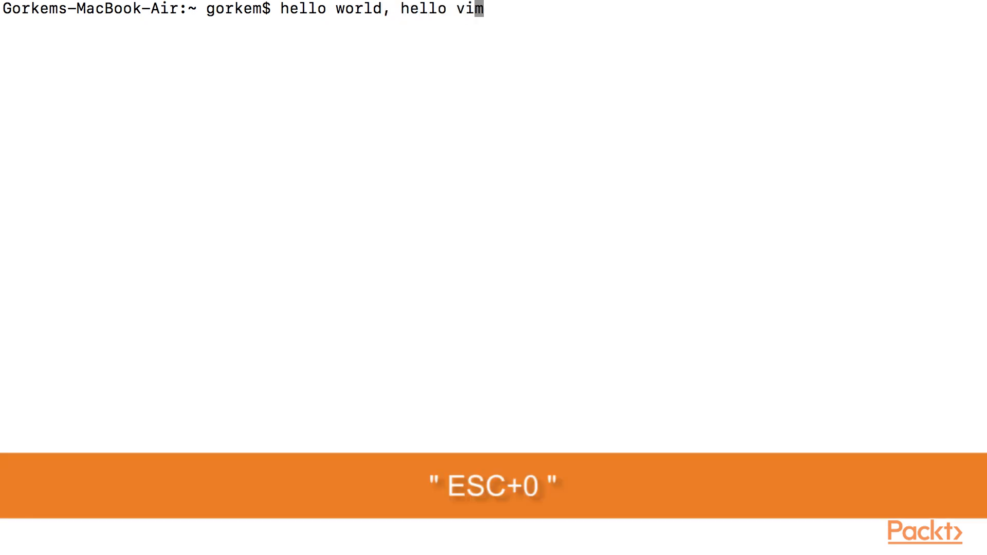
{"action": "key", "text": "0"}
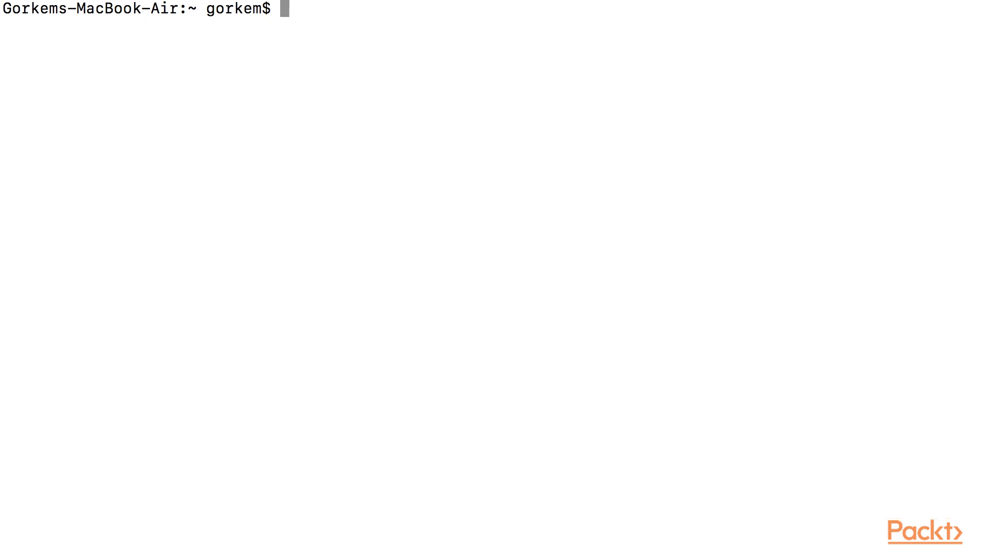
- Type 'lets try another example' and jump to the line end in vi command mode
{"action": "type", "text": "lets try another example"}
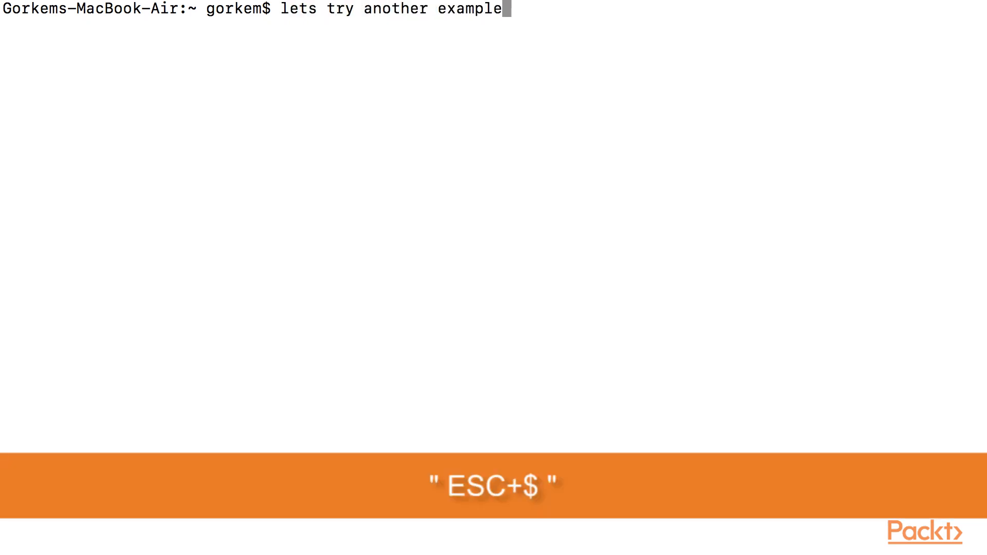
{"action": "key", "text": "Escape"}
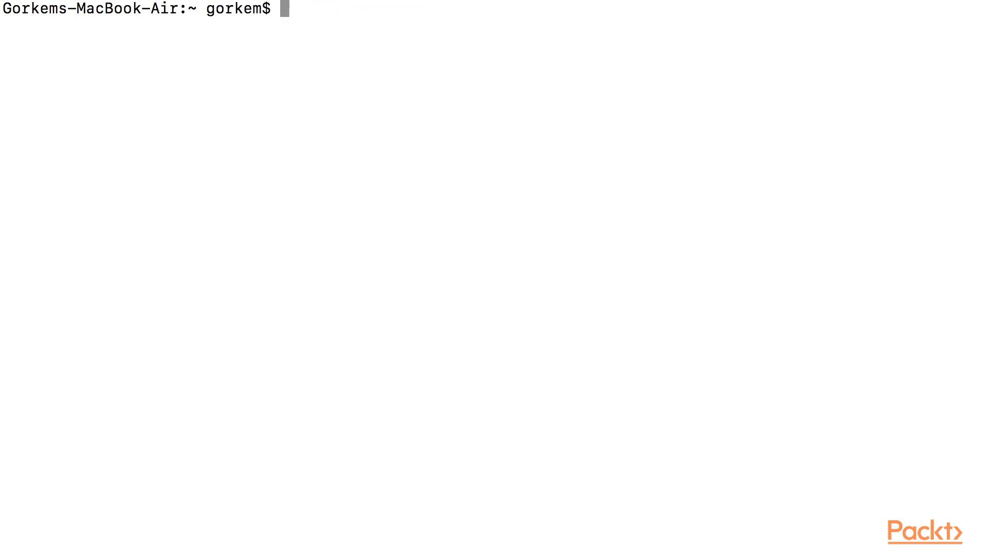
- Open ~/.bashrc in vim and type 'set -o vi' as the first line
{"action": "type", "text": "vim .bash"}
{"action": "type", "text": "set"}
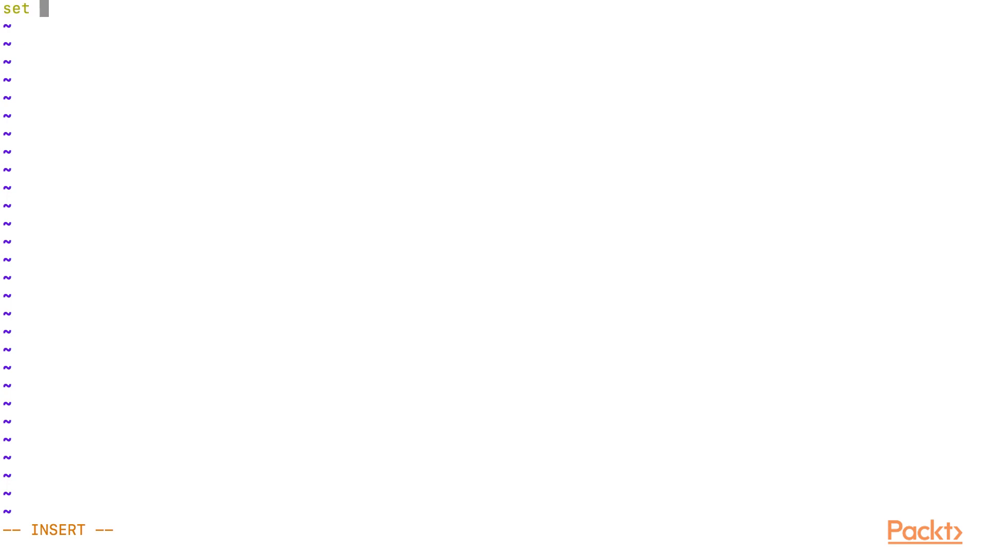
{"action": "type", "text": "-o vi"}
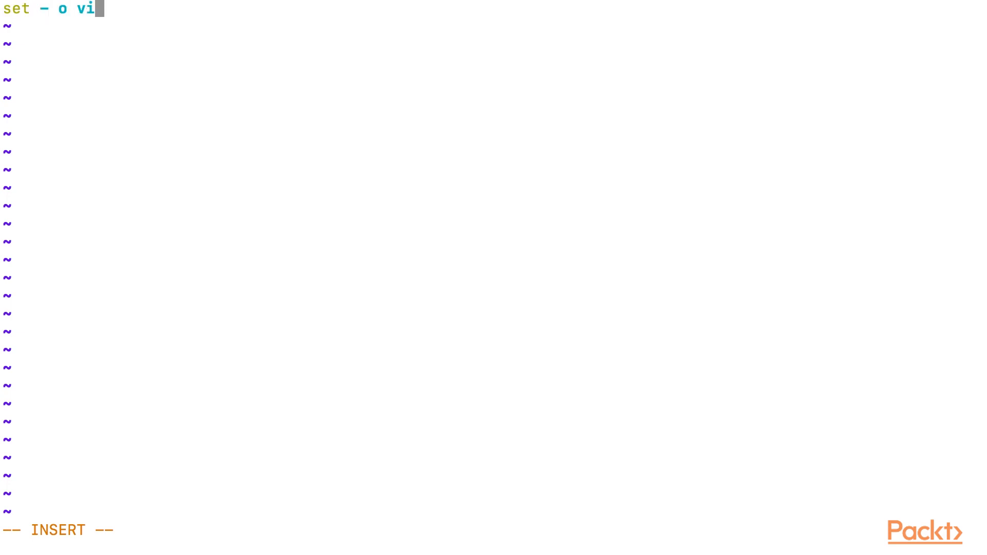